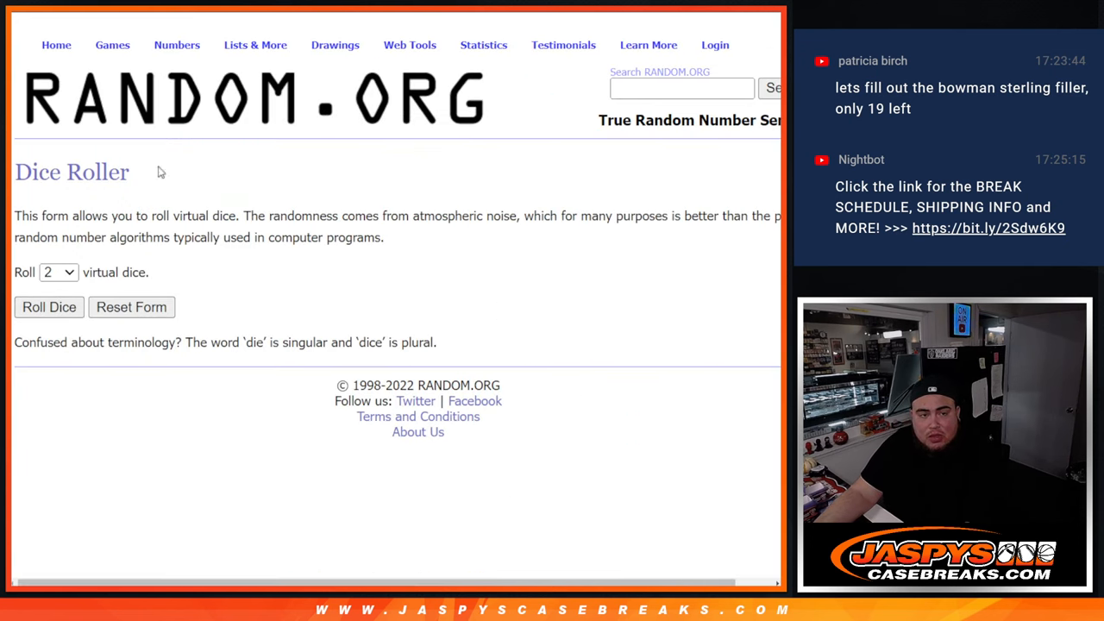
Step: Reshuffle the 32 participant names twice more with Again!, then move to the NFL team list results
{"action": "left_click", "coordinate": [49, 307]}
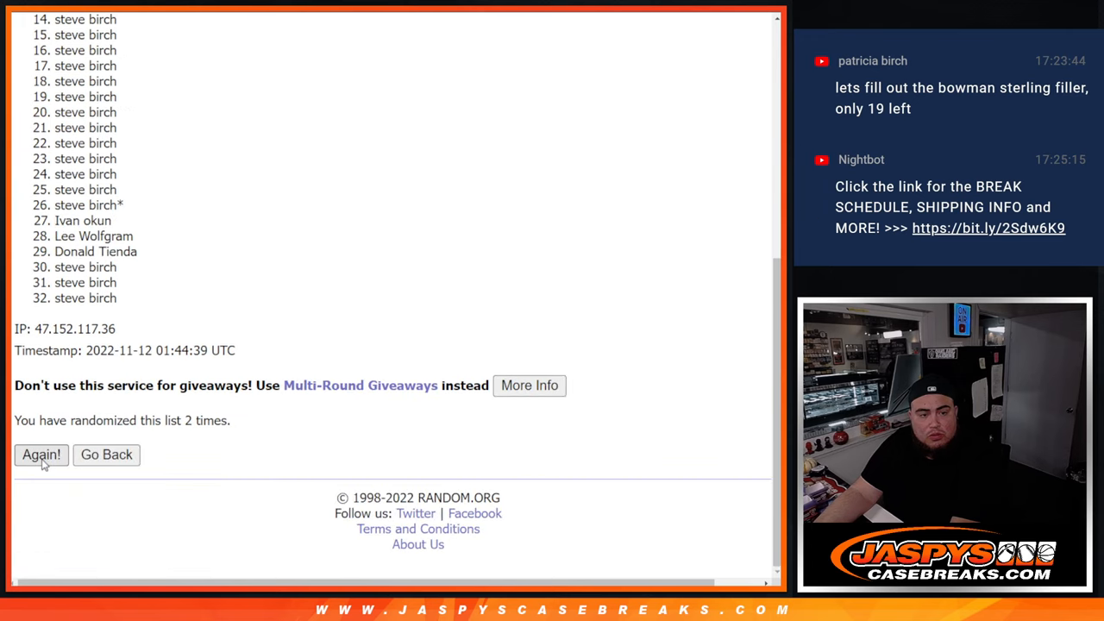
{"action": "left_click", "coordinate": [42, 456]}
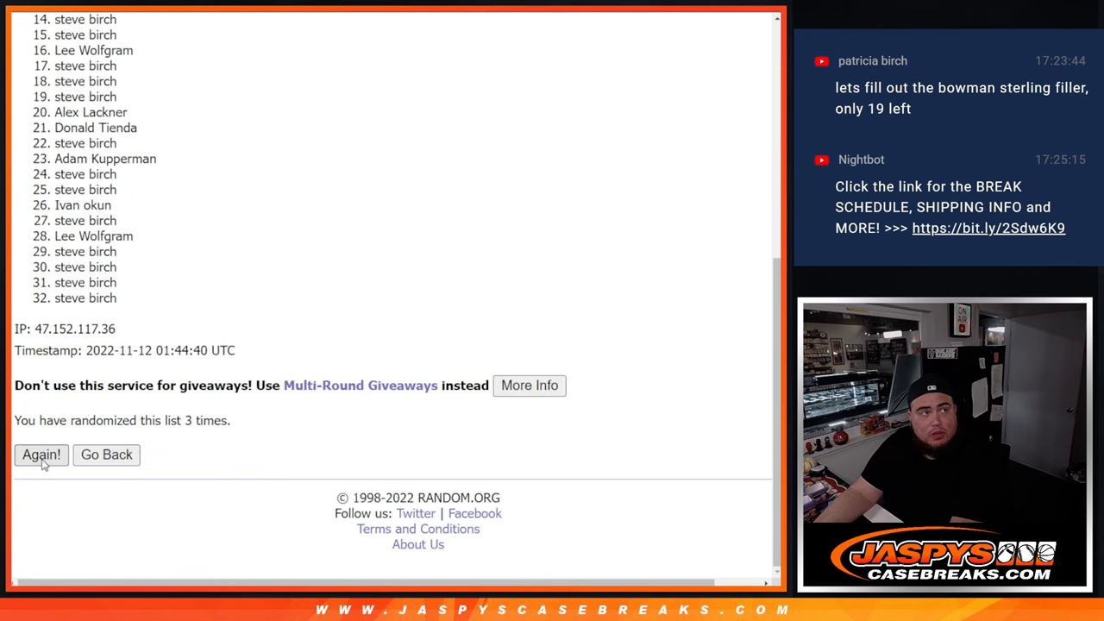
{"action": "left_click", "coordinate": [42, 455]}
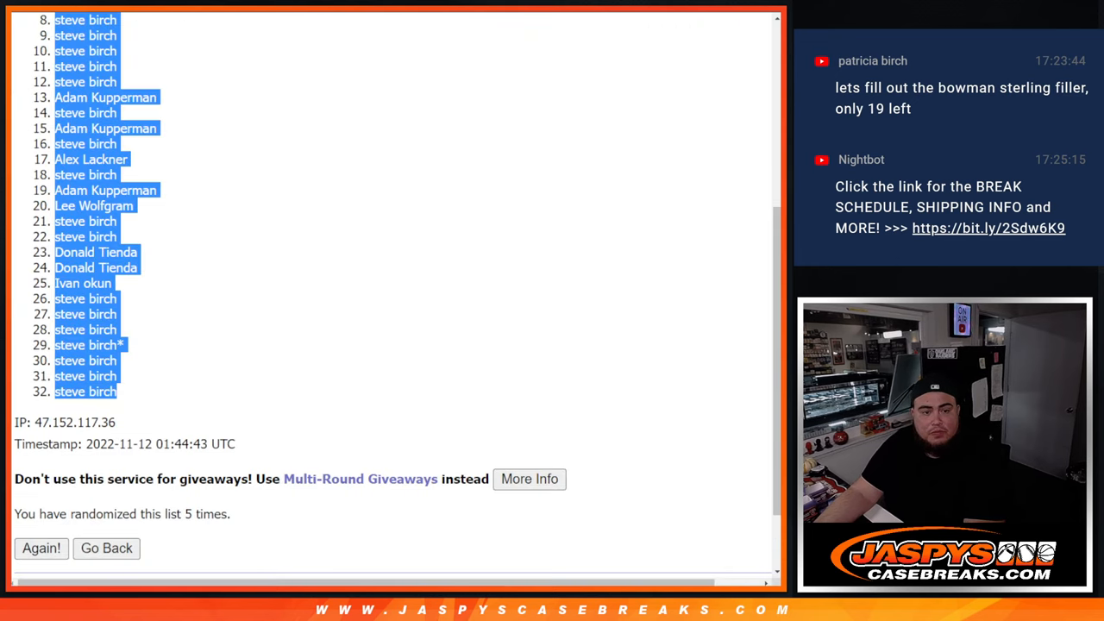
{"action": "left_click", "coordinate": [41, 548]}
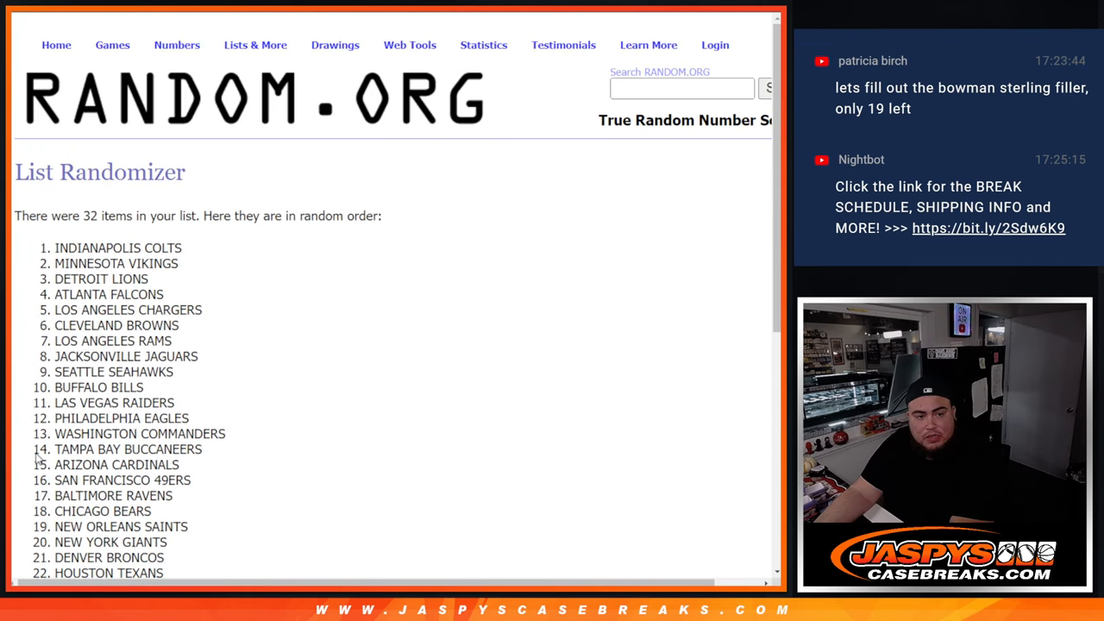
Step: Reshuffle the 32 NFL teams and select the new team order for copying
{"action": "scroll", "scroll_direction": "down", "scroll_amount": 3}
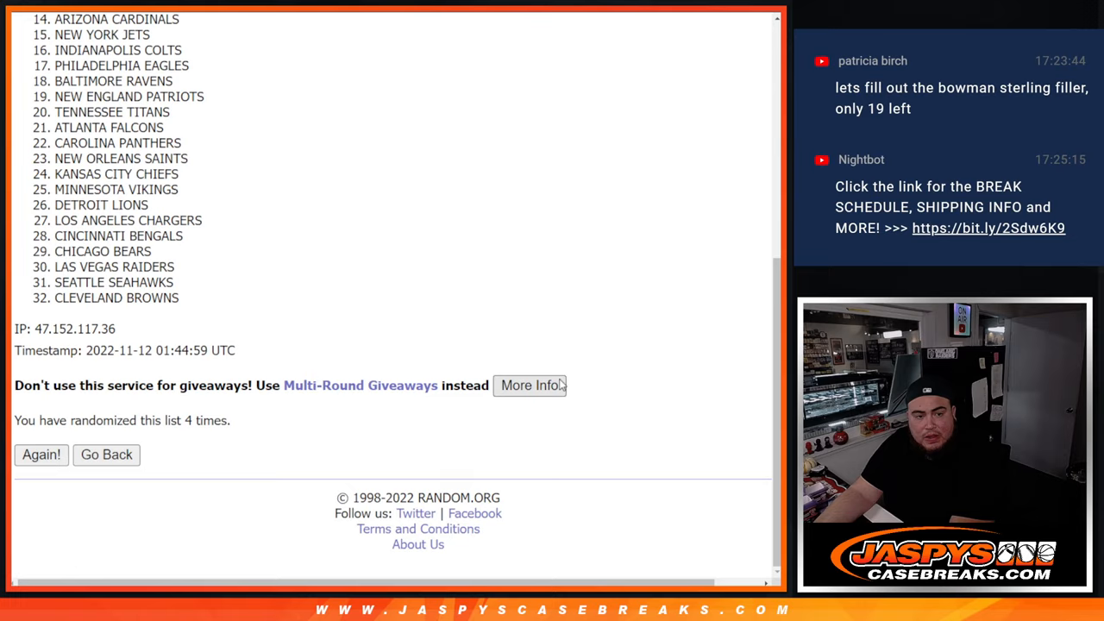
{"action": "left_click", "coordinate": [41, 455]}
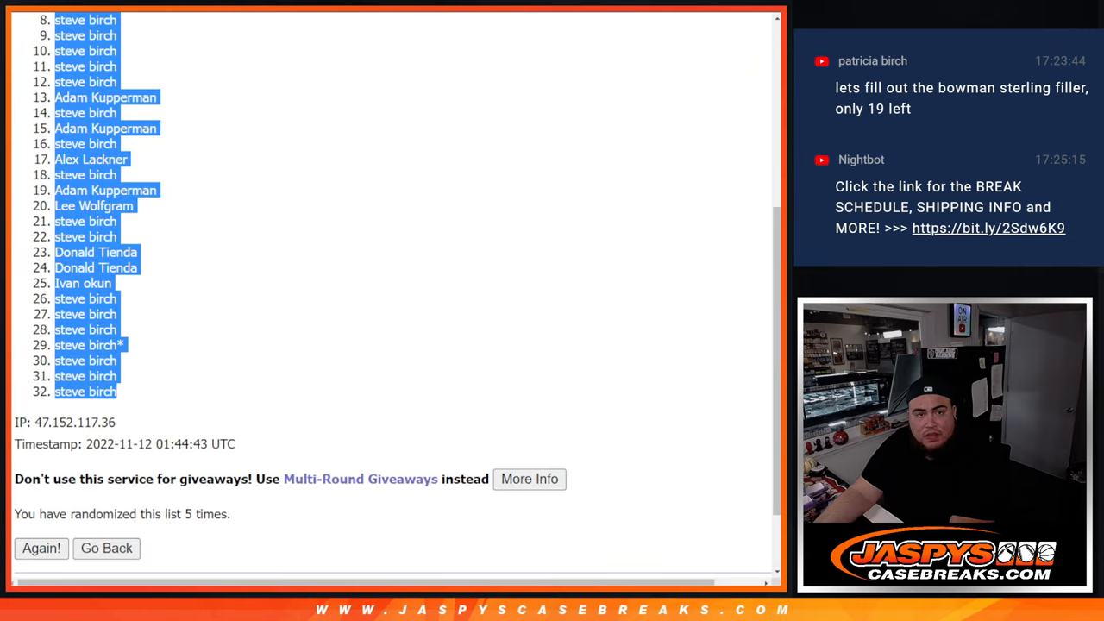
{"action": "left_click", "coordinate": [41, 548]}
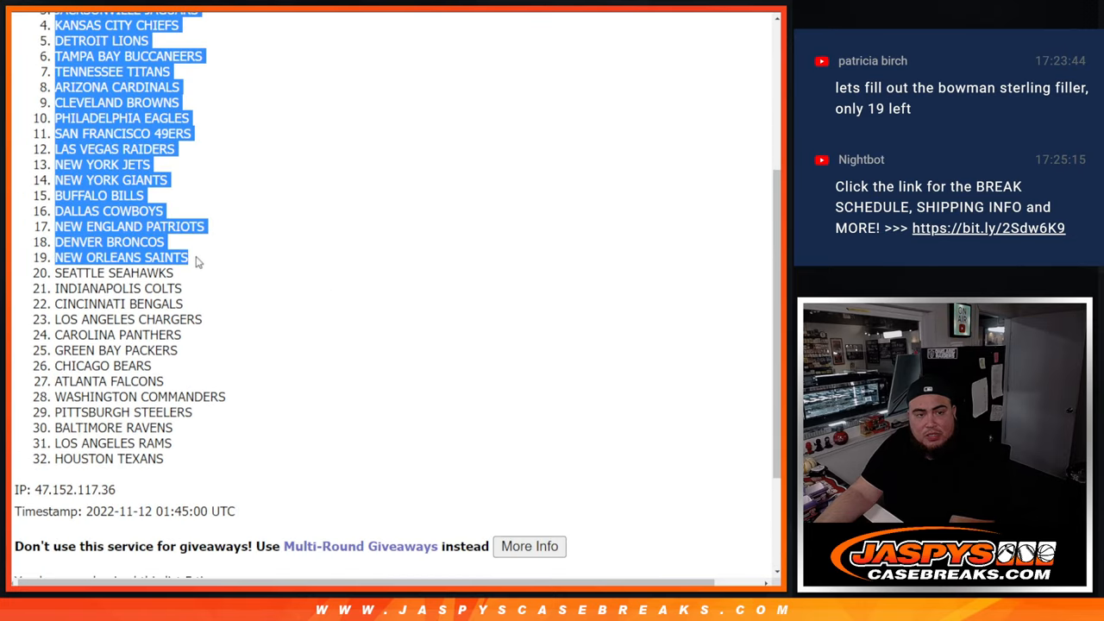
{"action": "left_click_drag", "start_coordinate": [198, 262], "coordinate": [164, 459]}
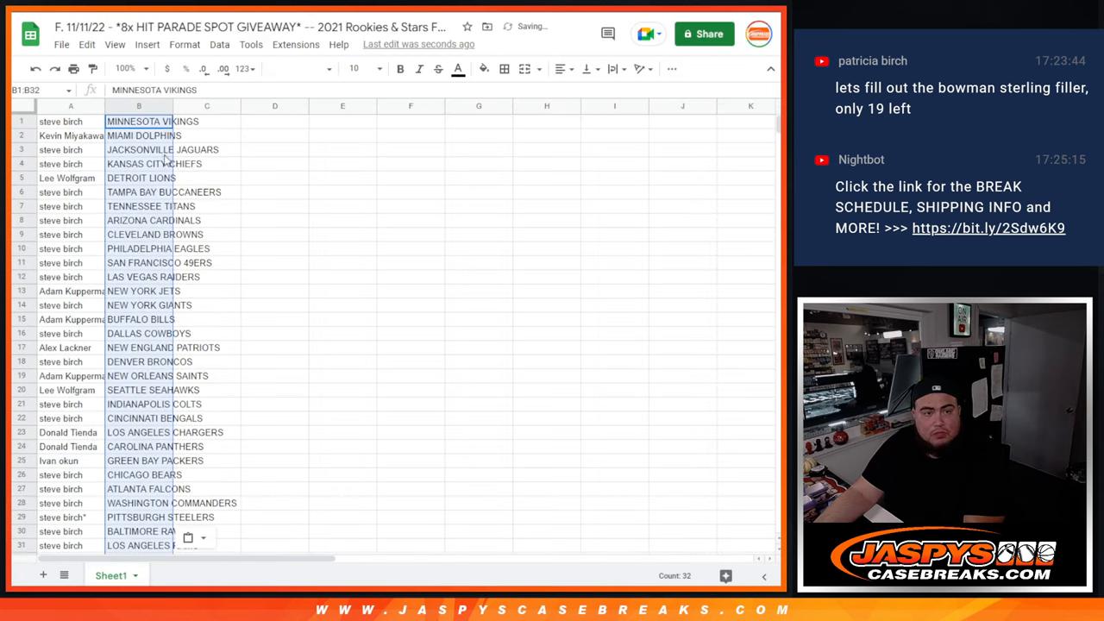
Step: Make all name–team cells font size 14 and bring up the sheet's print settings
{"action": "left_click", "coordinate": [353, 69]}
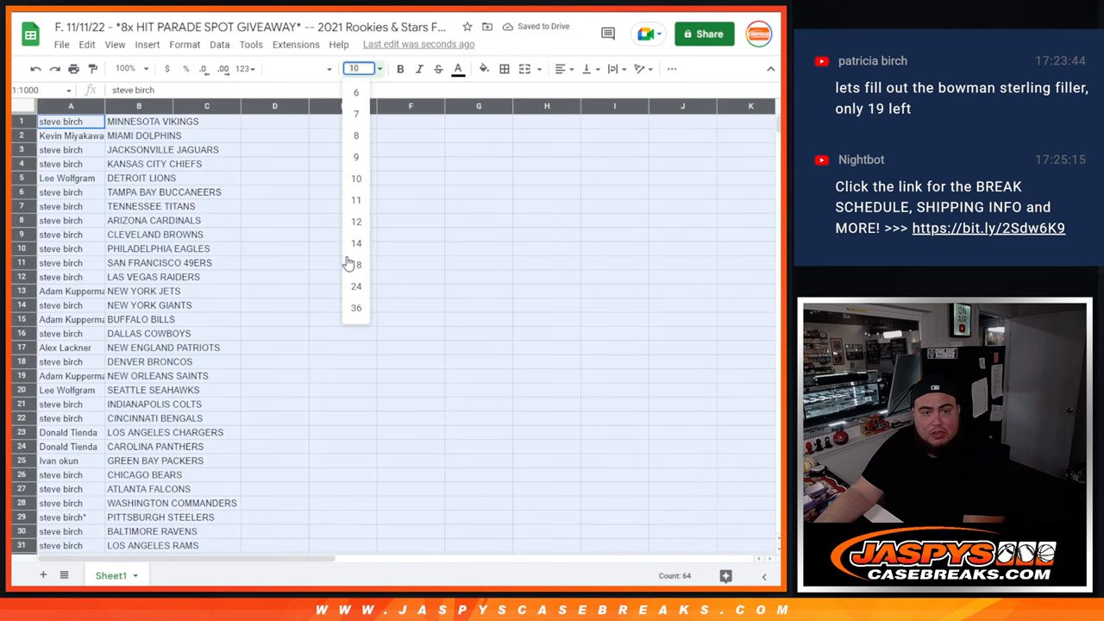
{"action": "left_click", "coordinate": [355, 241]}
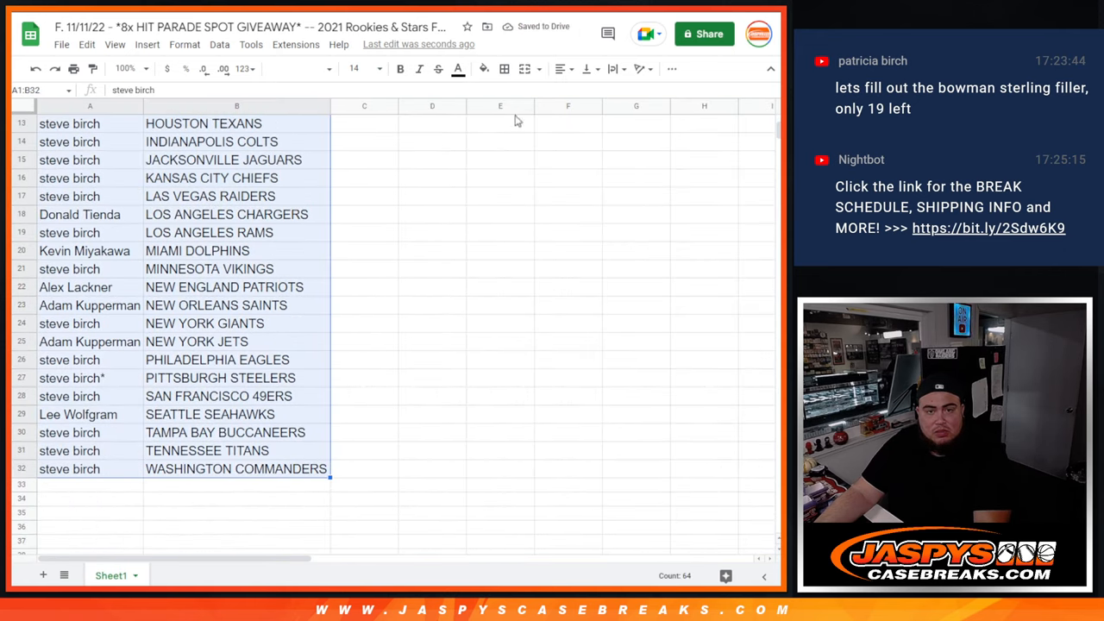
{"action": "left_click", "coordinate": [559, 69]}
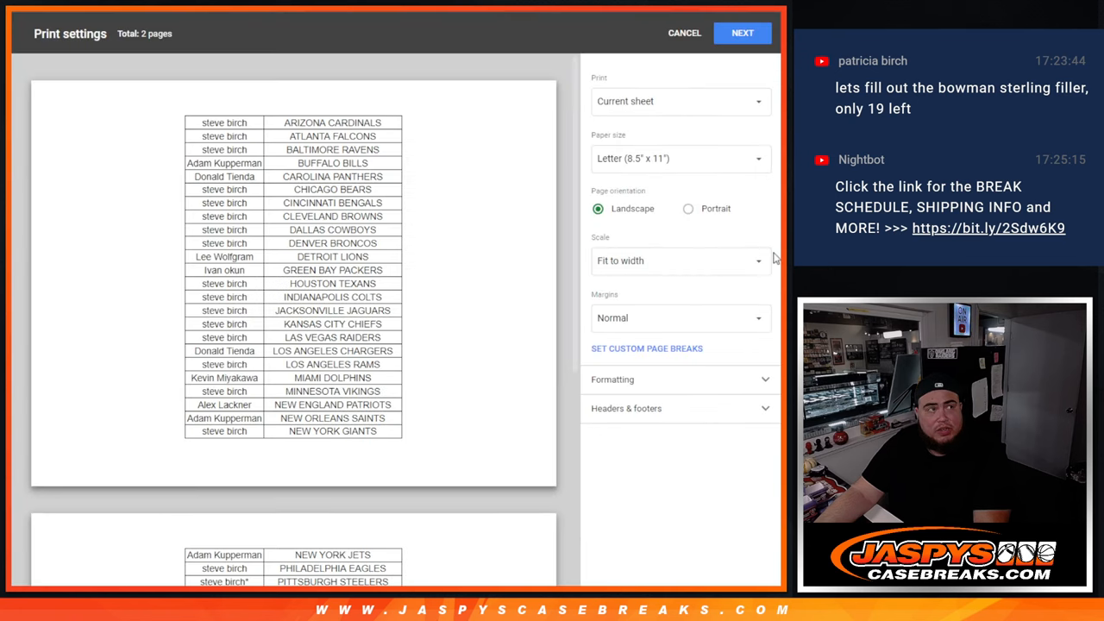
Step: Switch the print layout to portrait so the list fits one page, then continue to print
{"action": "left_click", "coordinate": [688, 209]}
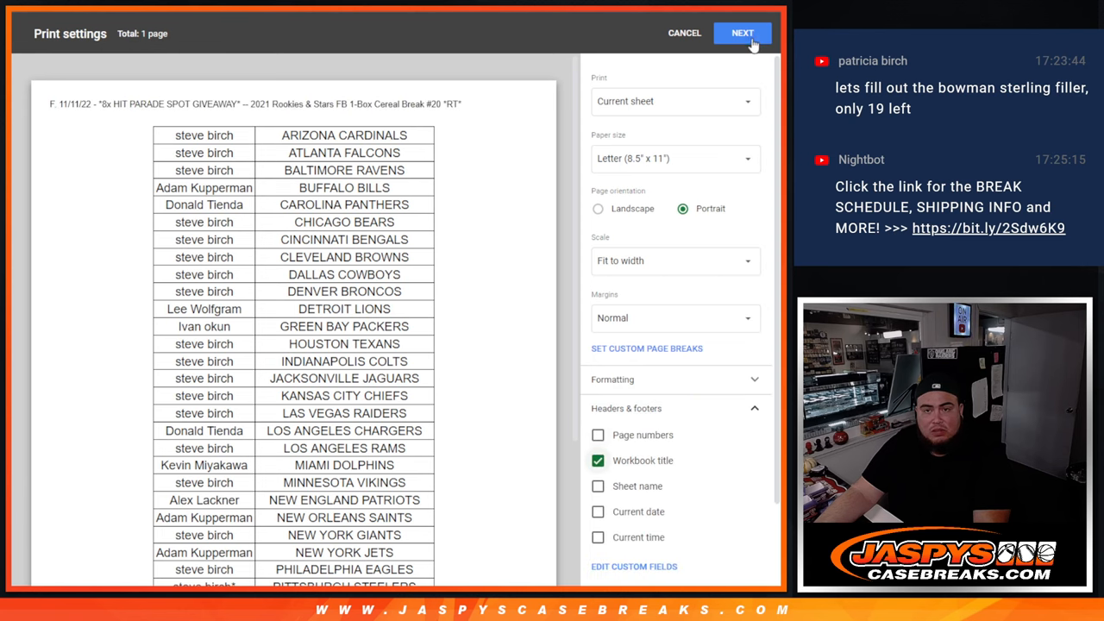
{"action": "left_click", "coordinate": [741, 32]}
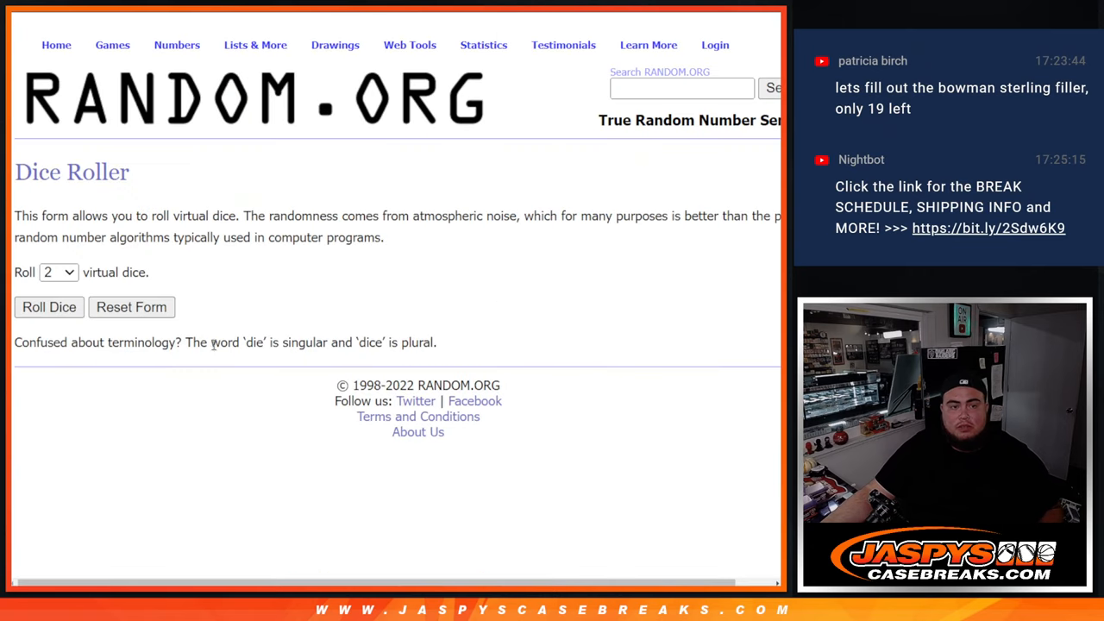
Step: Bring up the giveaway name list and randomize it
{"action": "left_click", "coordinate": [48, 307]}
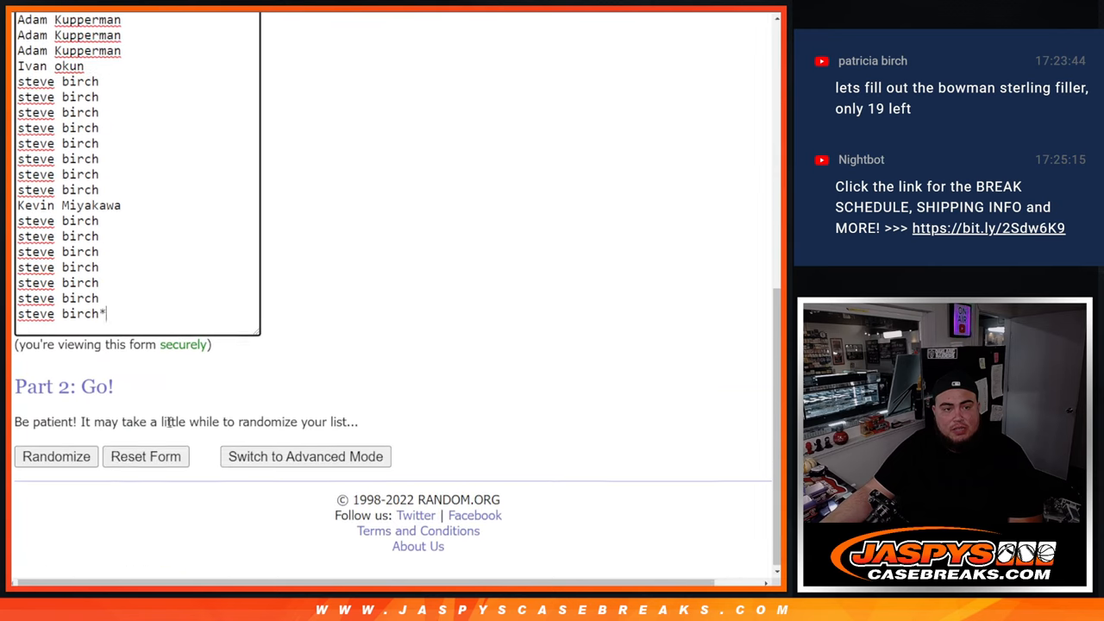
{"action": "left_click", "coordinate": [55, 456]}
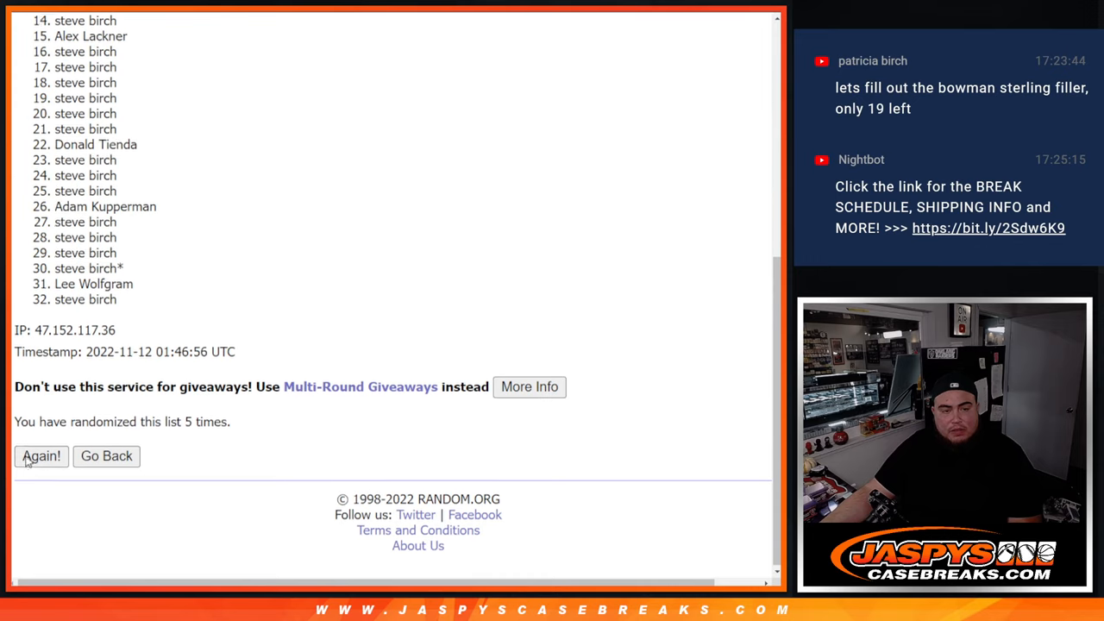
Step: Reshuffle the giveaway list once more and scroll through the results to find the first eight winners
{"action": "left_click", "coordinate": [42, 455]}
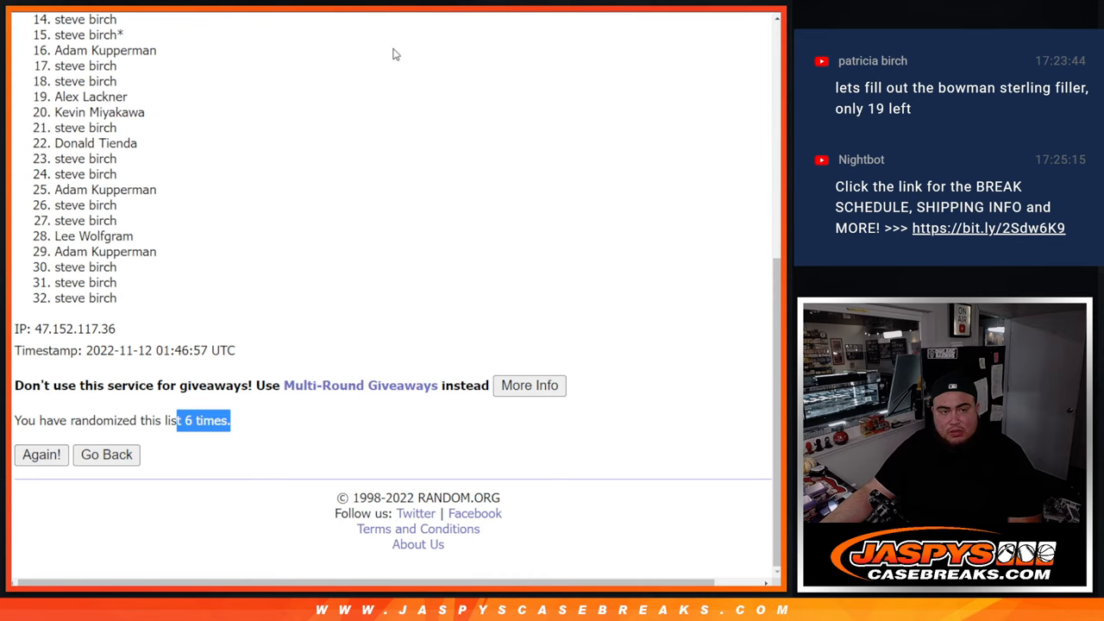
{"action": "mouse_move", "coordinate": [762, 427]}
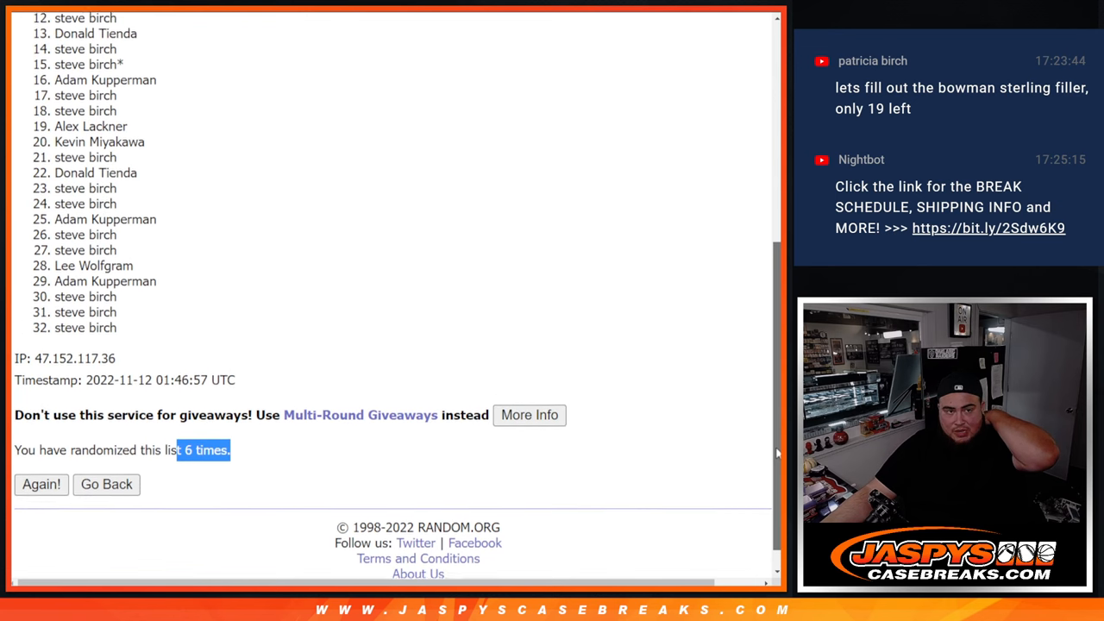
{"action": "scroll", "scroll_direction": "down", "scroll_amount": 3}
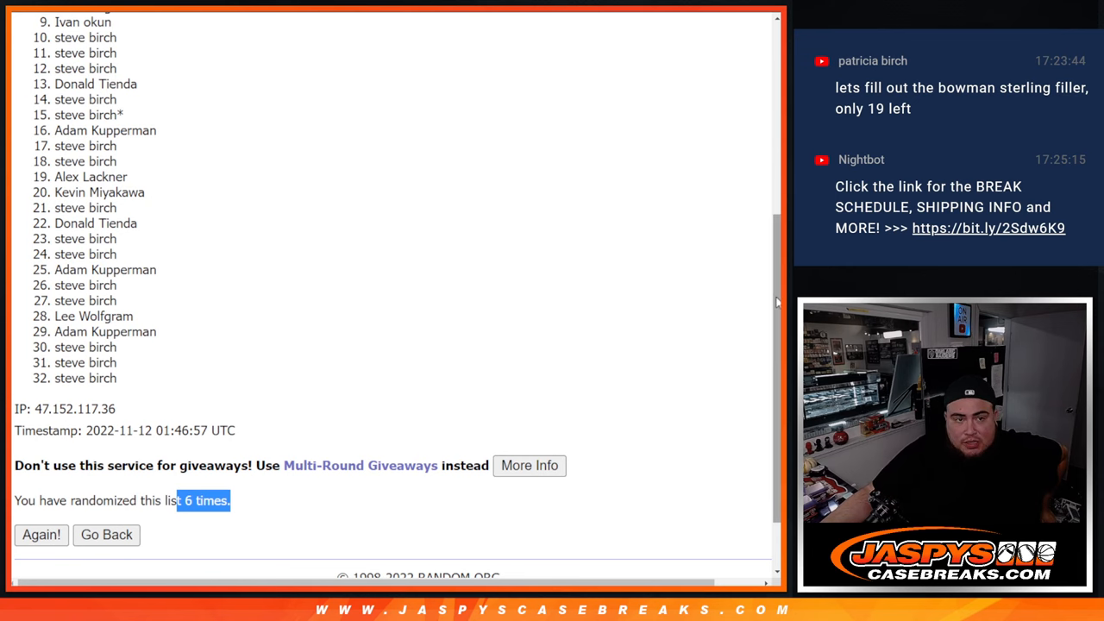
{"action": "scroll", "scroll_direction": "down", "scroll_amount": 3}
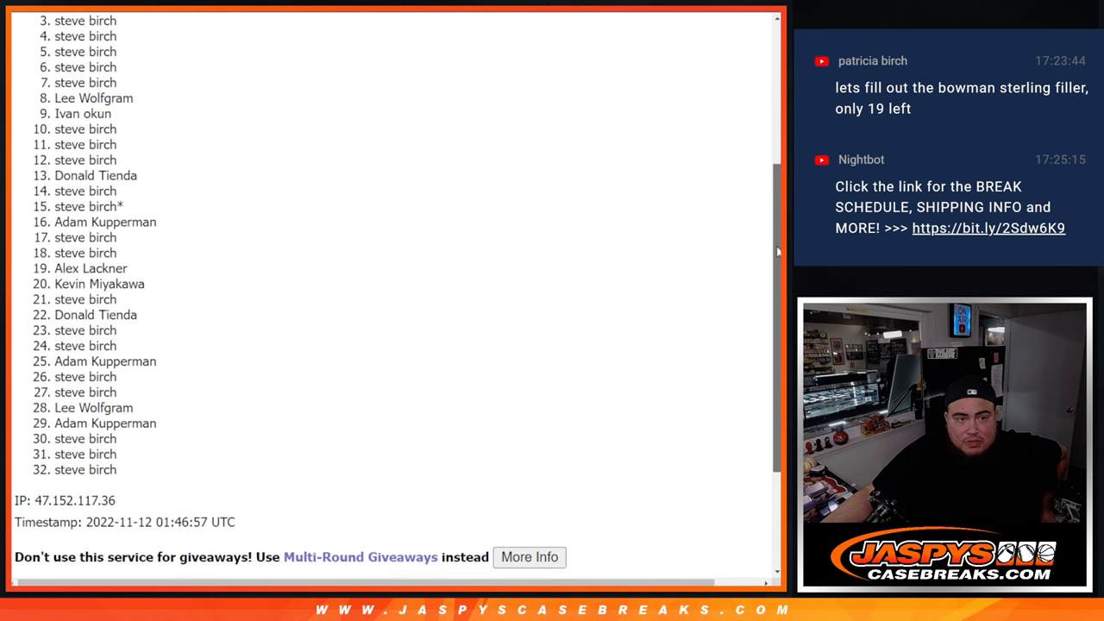
{"action": "scroll", "scroll_direction": "up", "scroll_amount": 3}
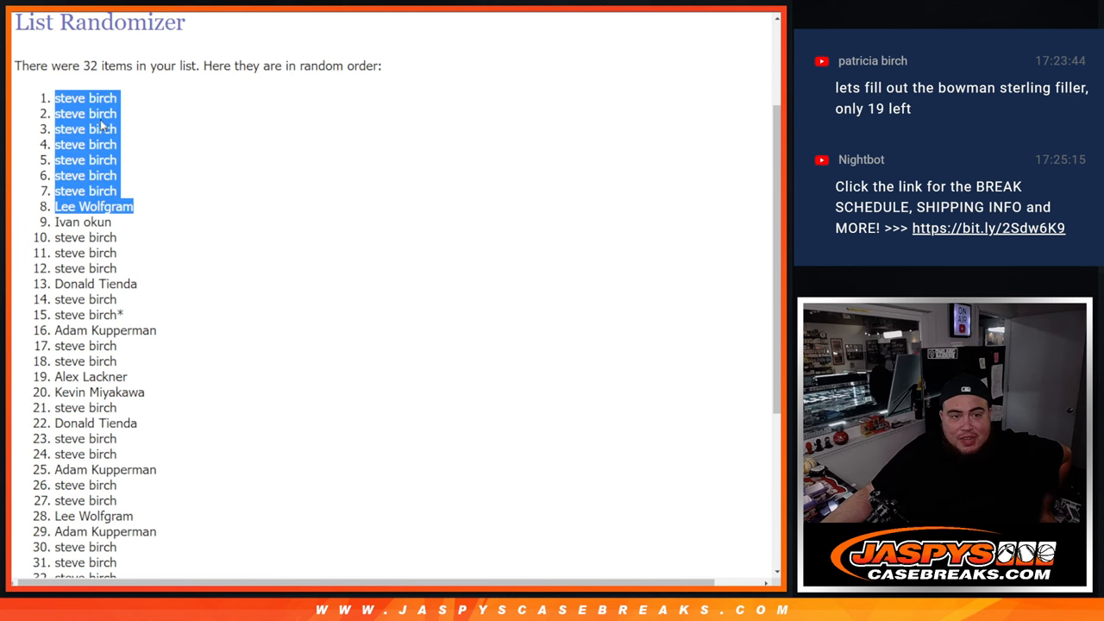
{"action": "scroll", "scroll_direction": "down", "scroll_amount": 3}
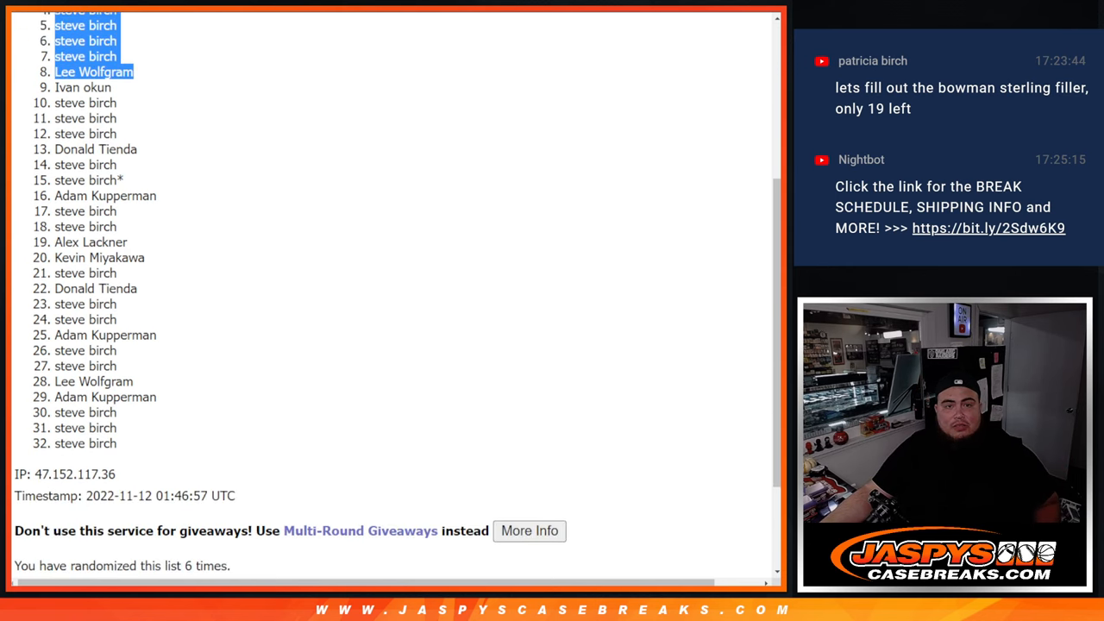